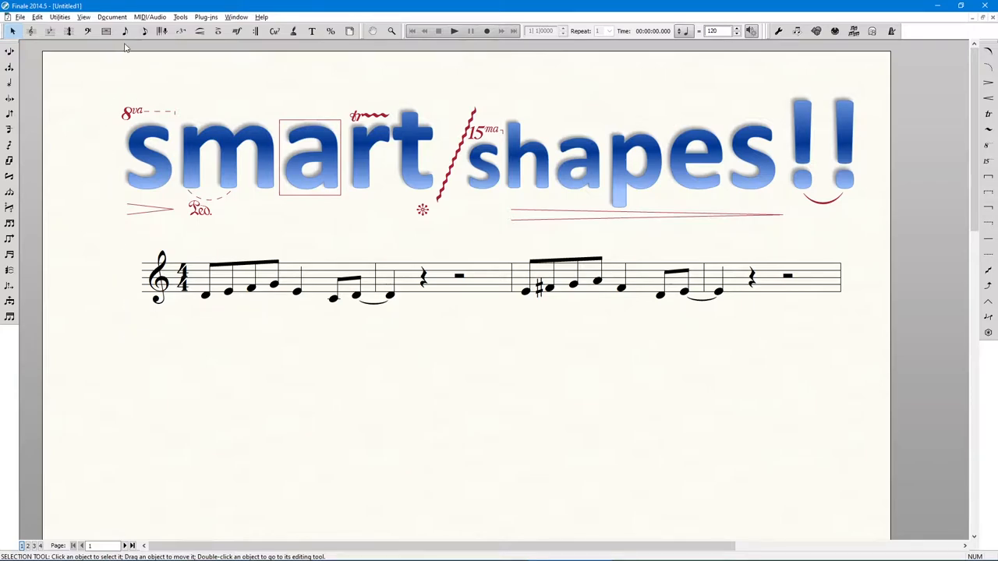
mouse_move(121, 310)
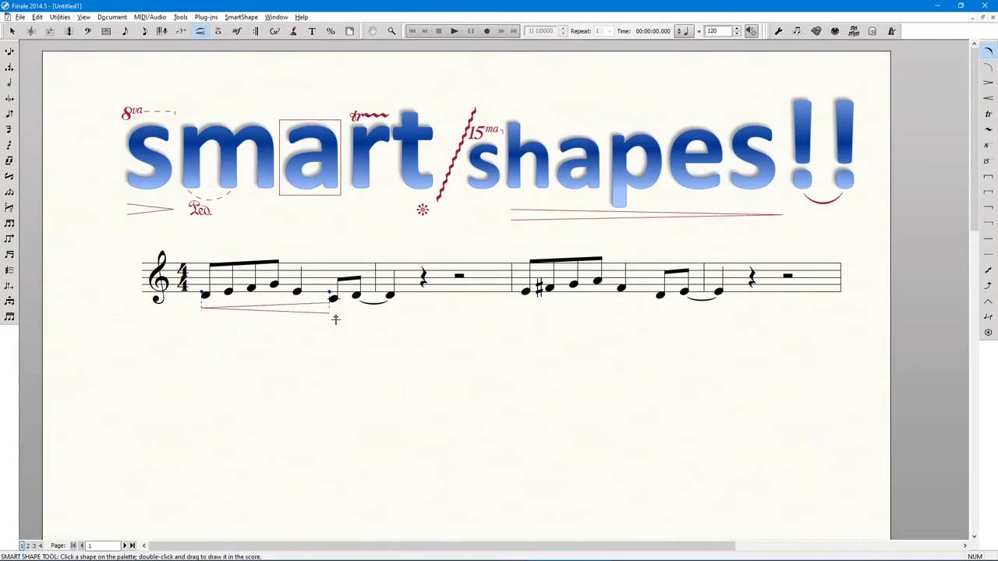
Draw a 15ma line above measure 1 and a pedal mark under measure 2
drag(330, 320, 294, 320)
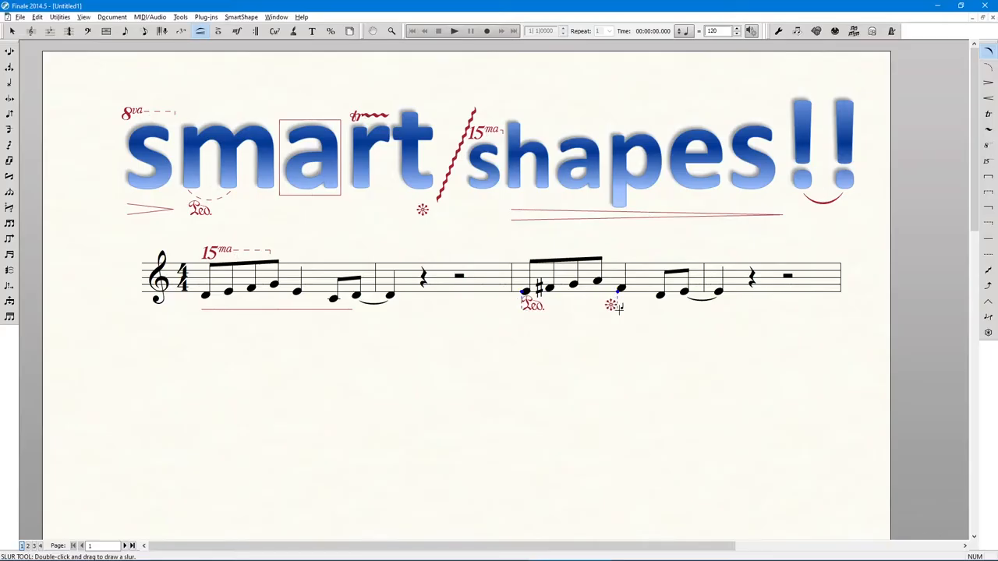
drag(268, 309, 748, 328)
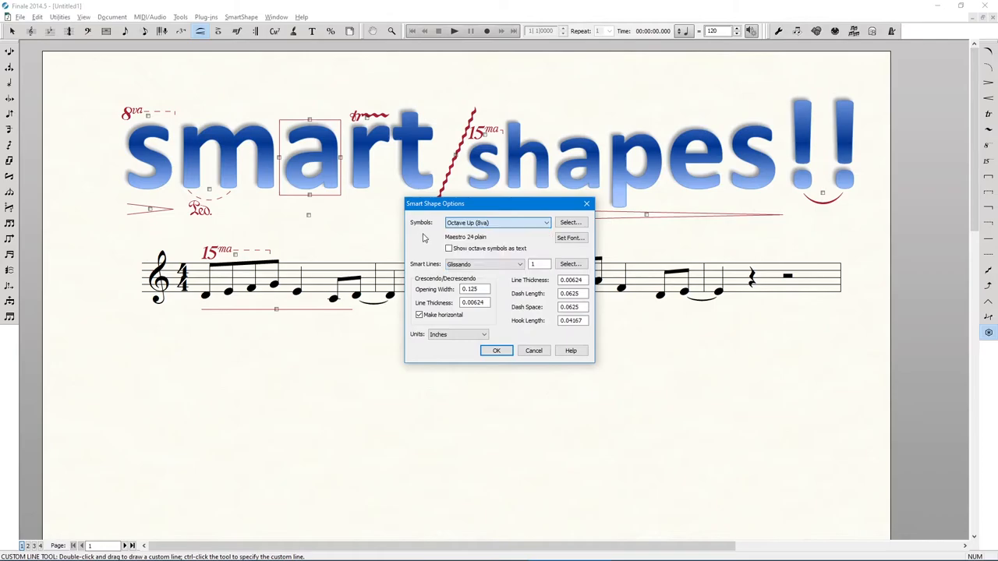
Redefine the custom pedal line with a Solid line style and confirm the design
click(518, 263)
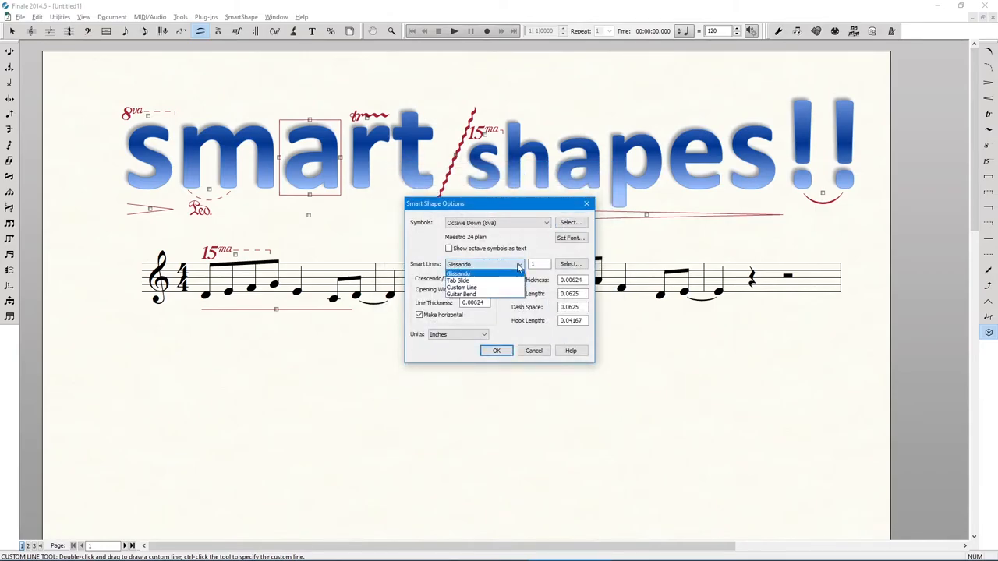
click(462, 287)
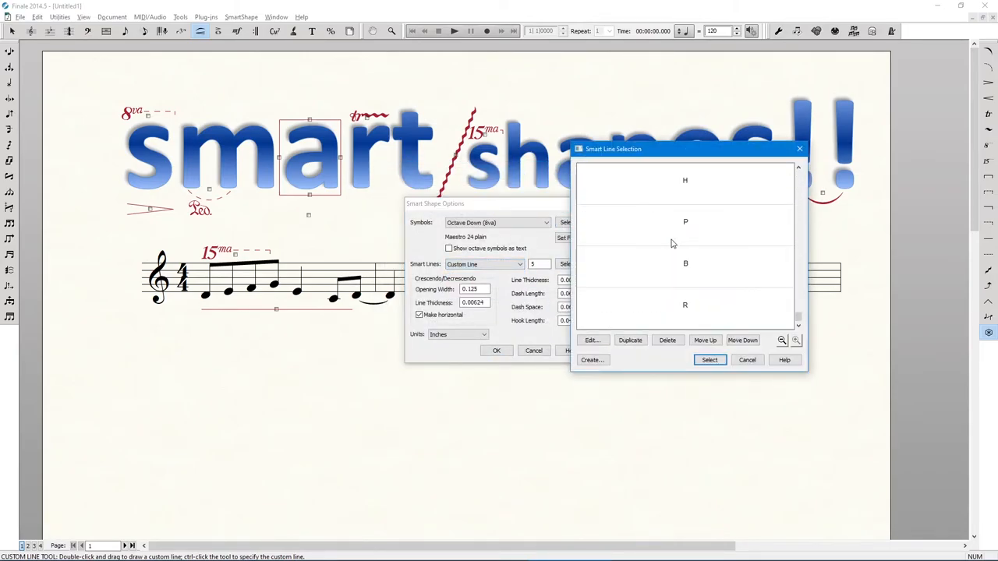
click(592, 340)
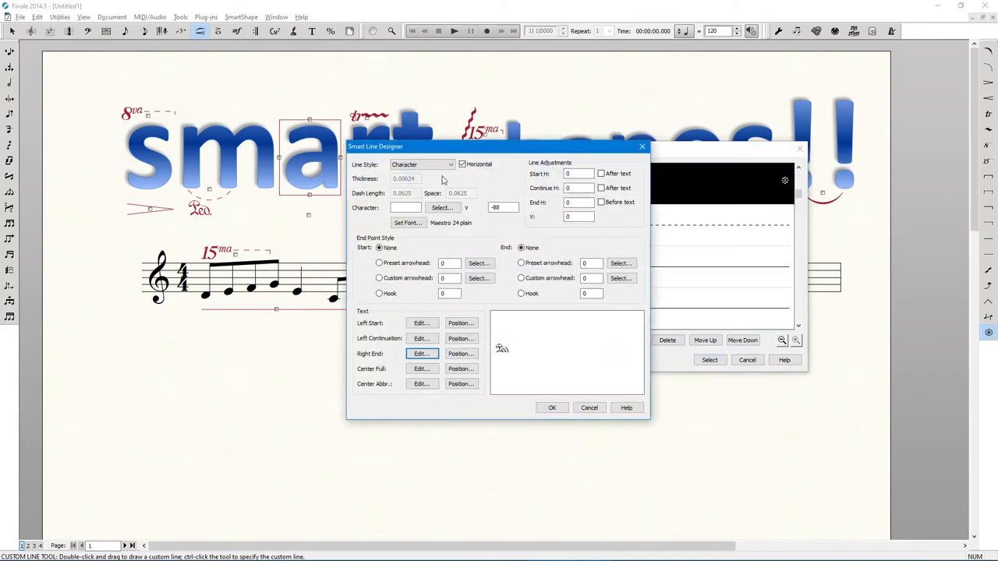
click(421, 165)
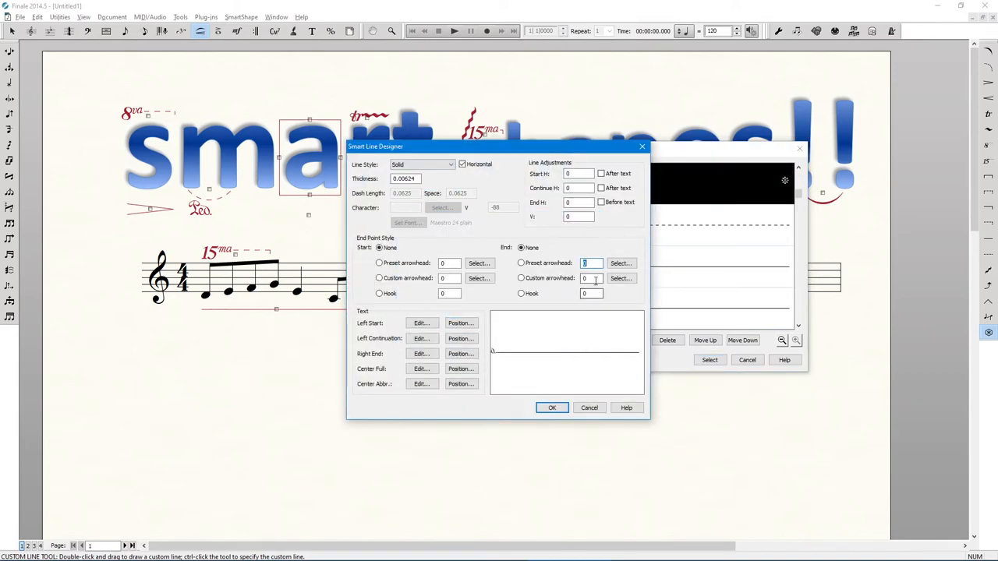
click(552, 407)
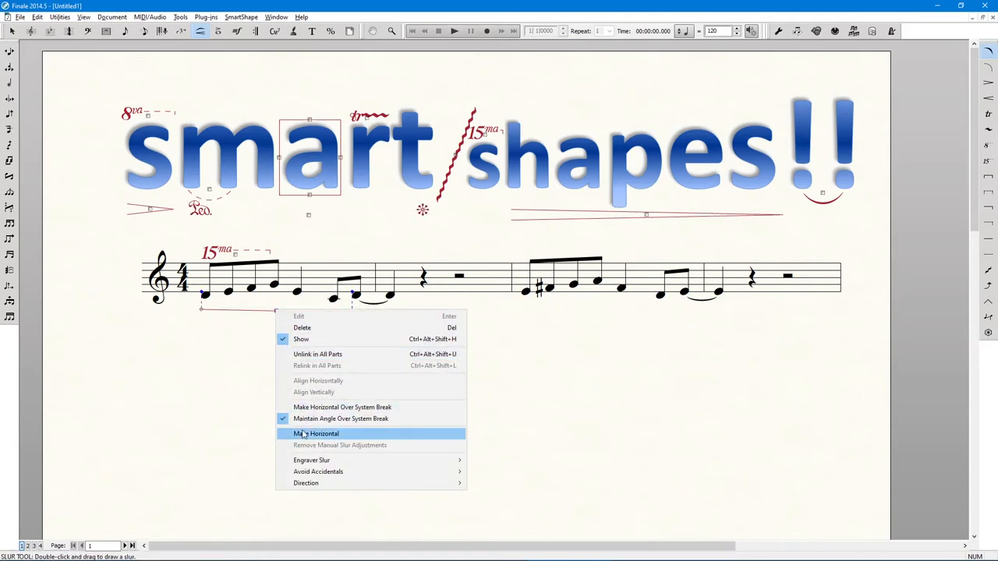
Make the slur beneath the first measure horizontal
click(317, 434)
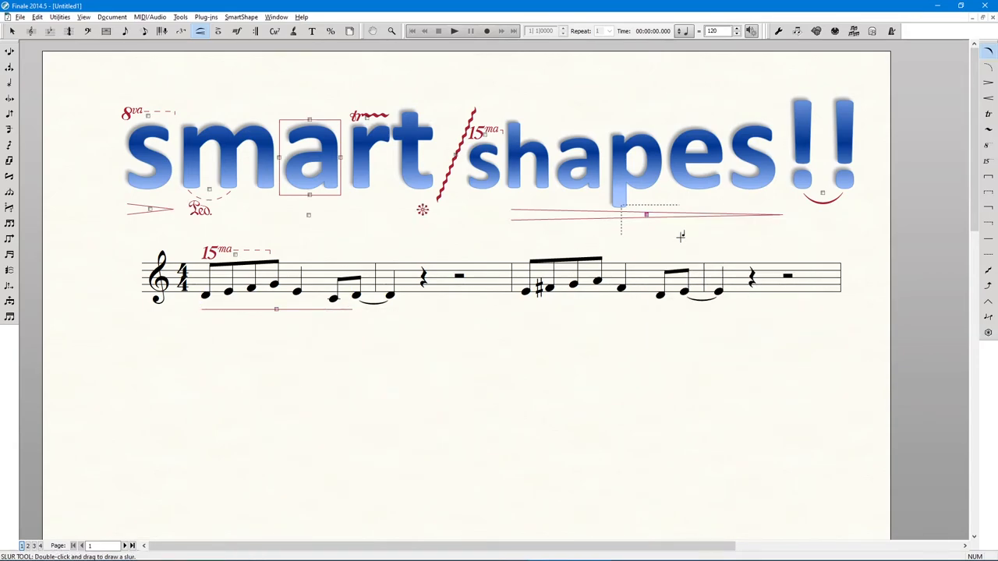